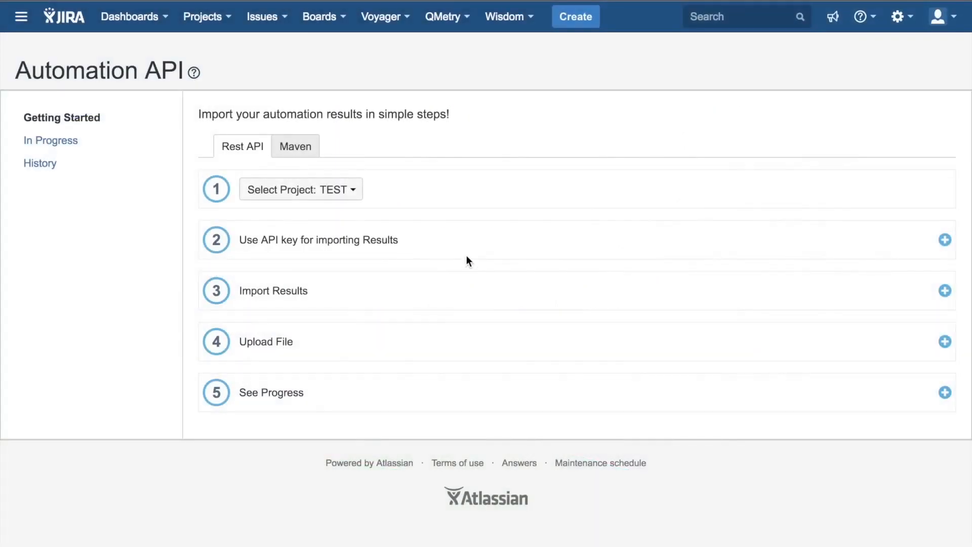
mouse_move(443, 17)
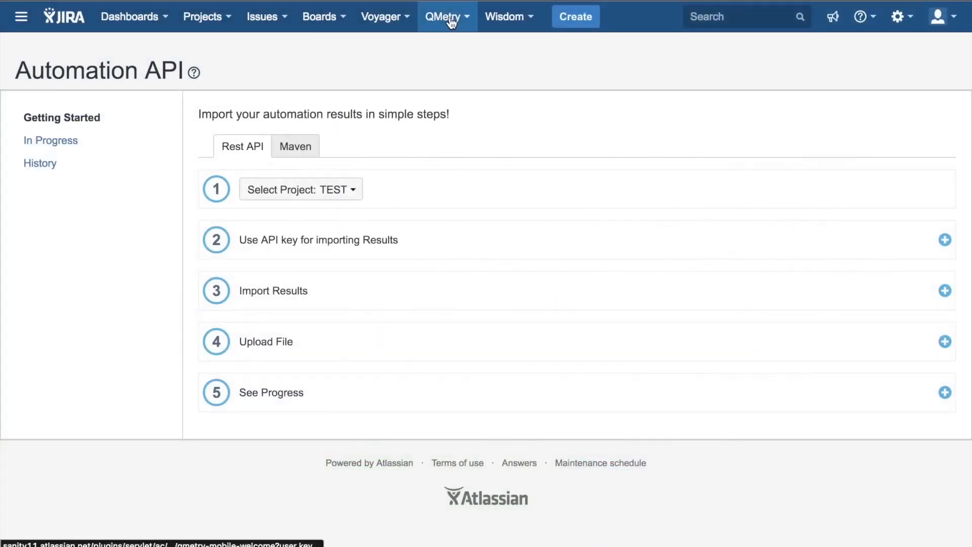
Return to the QMetry Automation API import steps page with project FlyHigh selected.
left_click(443, 16)
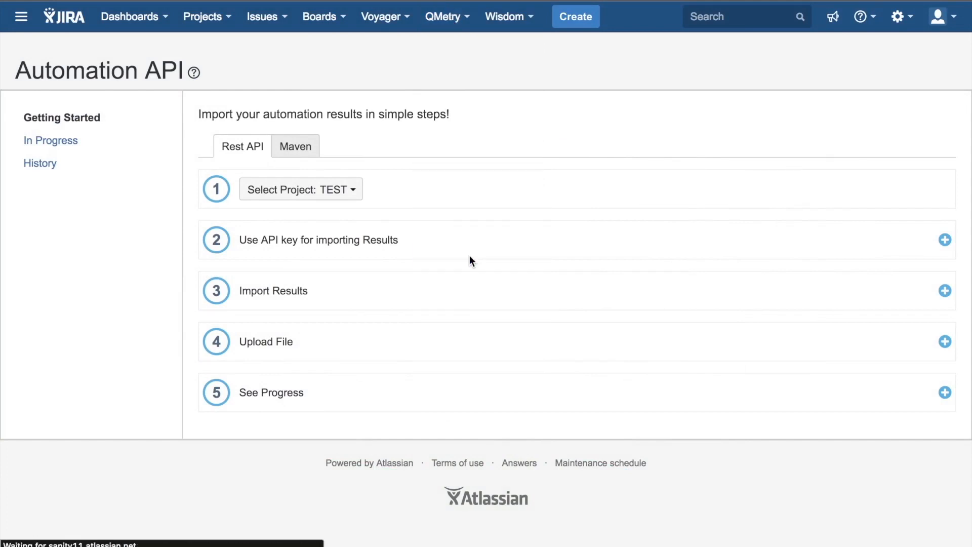
left_click(944, 240)
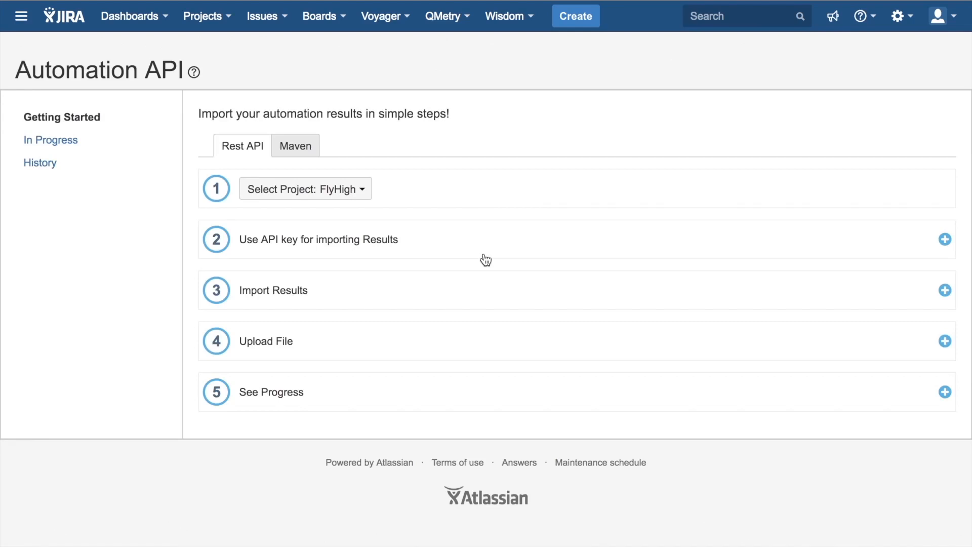
mouse_move(442, 190)
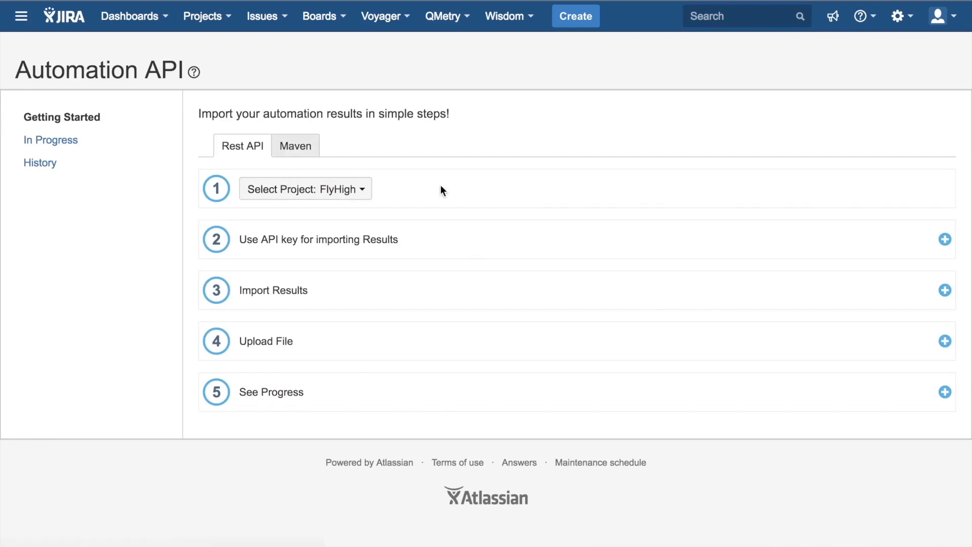
mouse_move(451, 192)
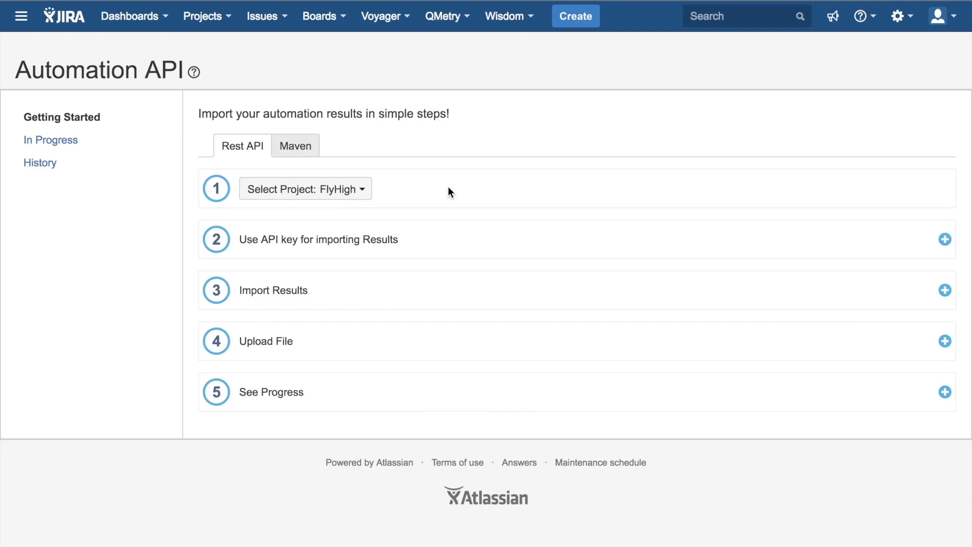
Switch the import project to TEST and expand the API key section for importing results.
left_click(305, 189)
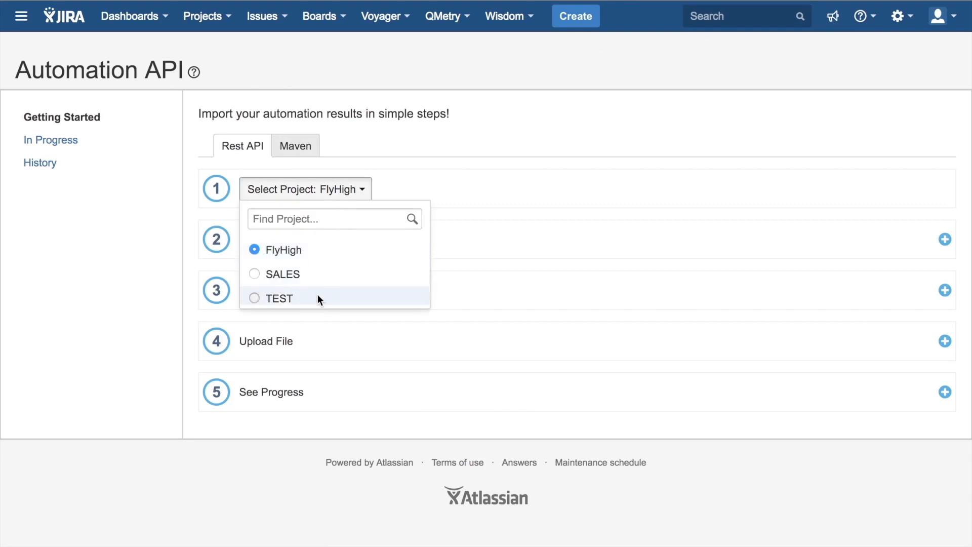
left_click(279, 298)
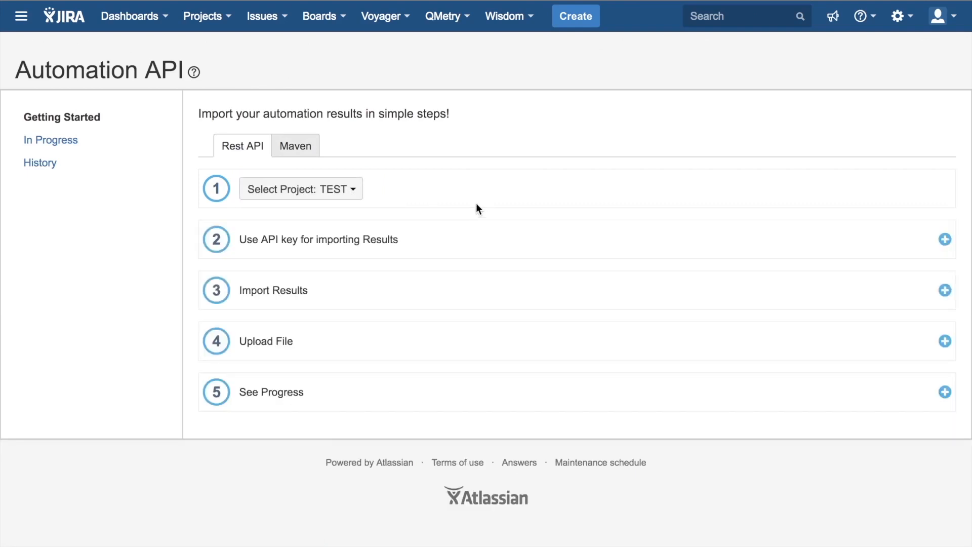
mouse_move(459, 227)
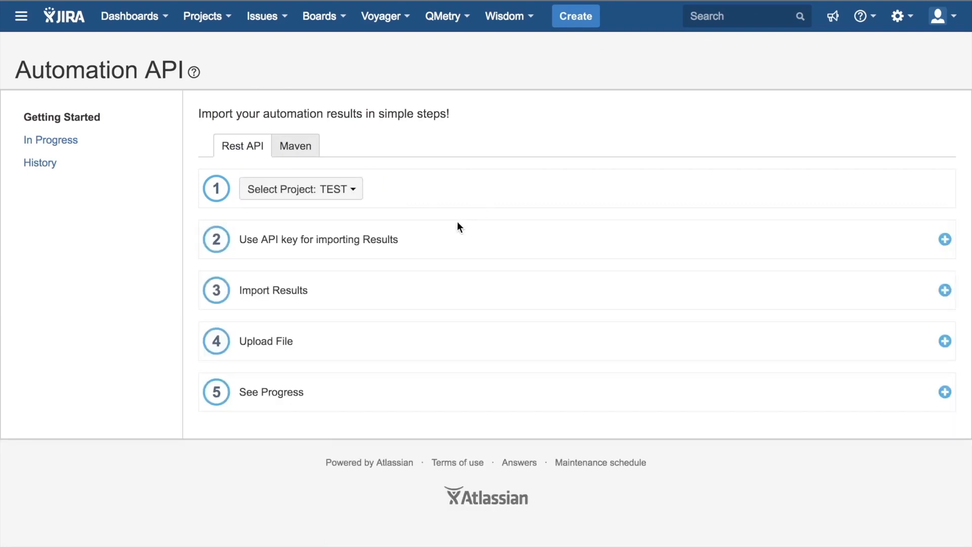
left_click(945, 239)
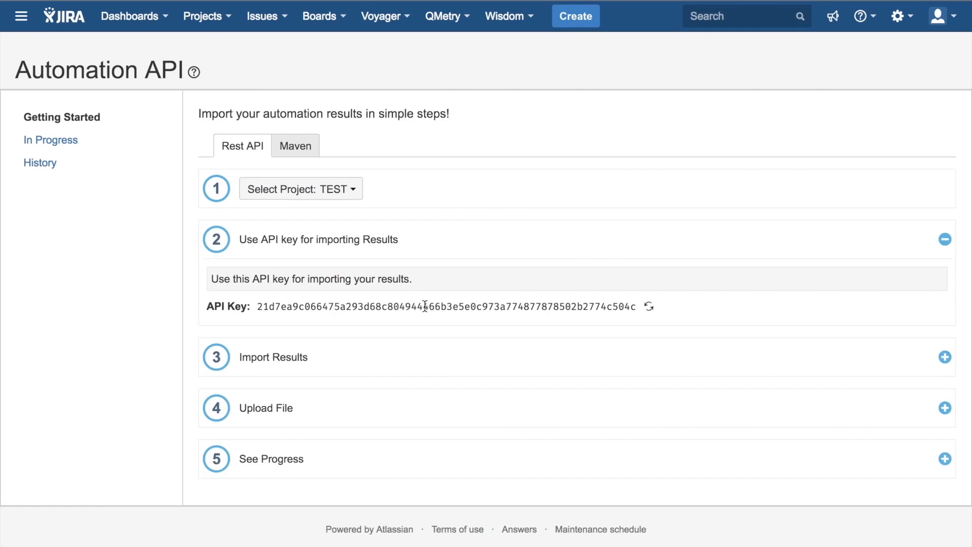
mouse_move(497, 327)
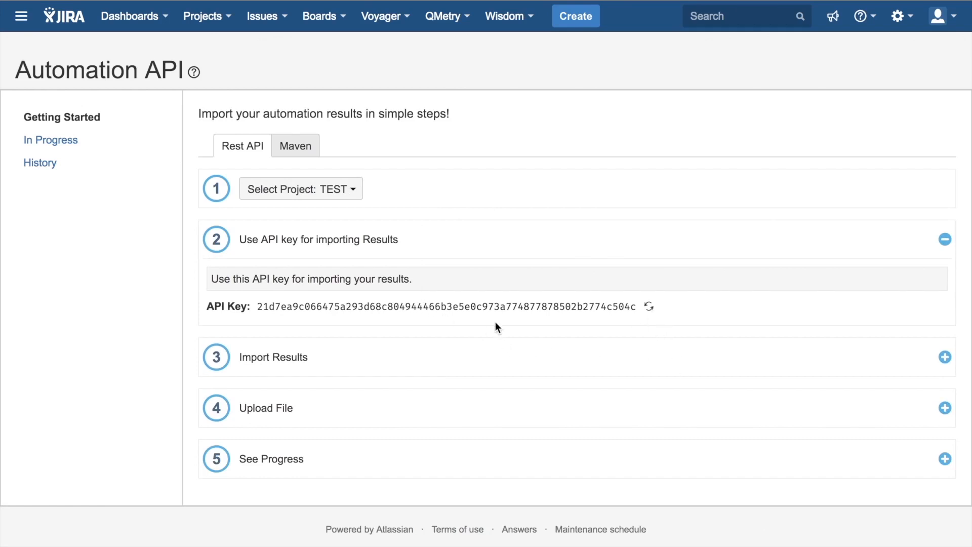
mouse_move(489, 307)
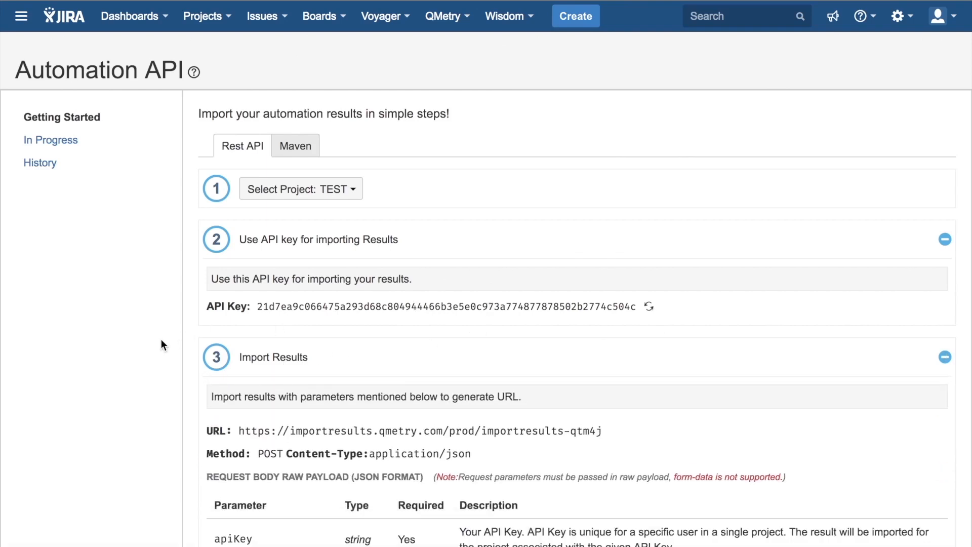
Scroll through the Import Results step: endpoint URL, POST method and request parameter table.
scroll("down", 3)
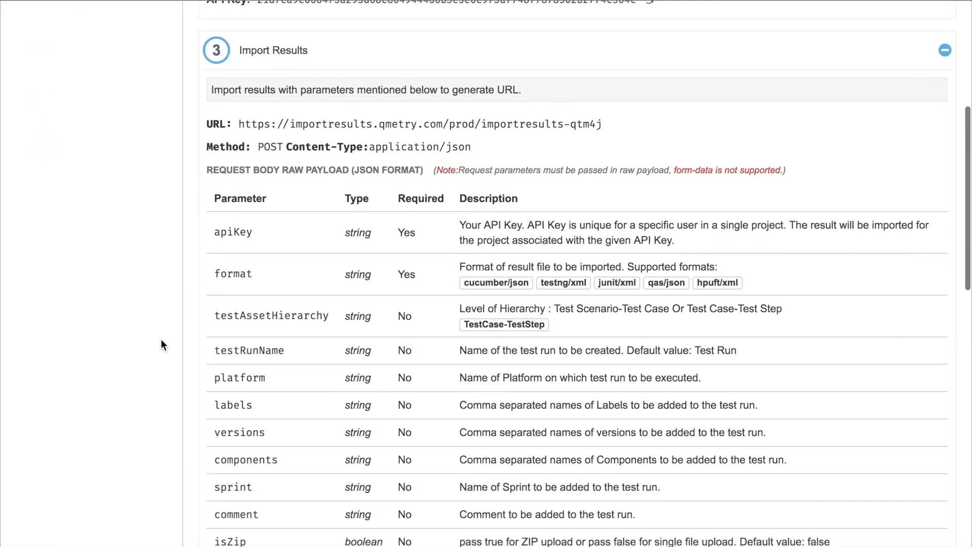
mouse_move(351, 120)
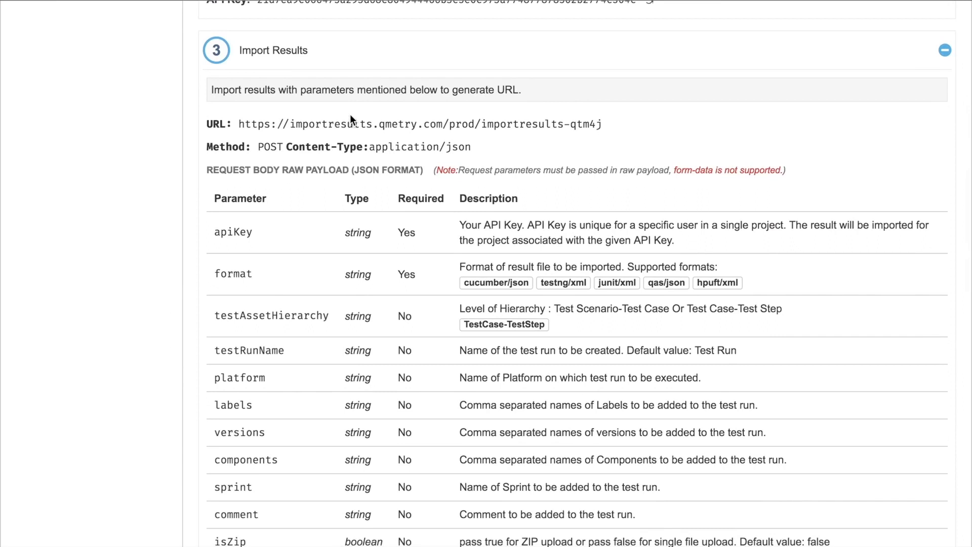
mouse_move(284, 160)
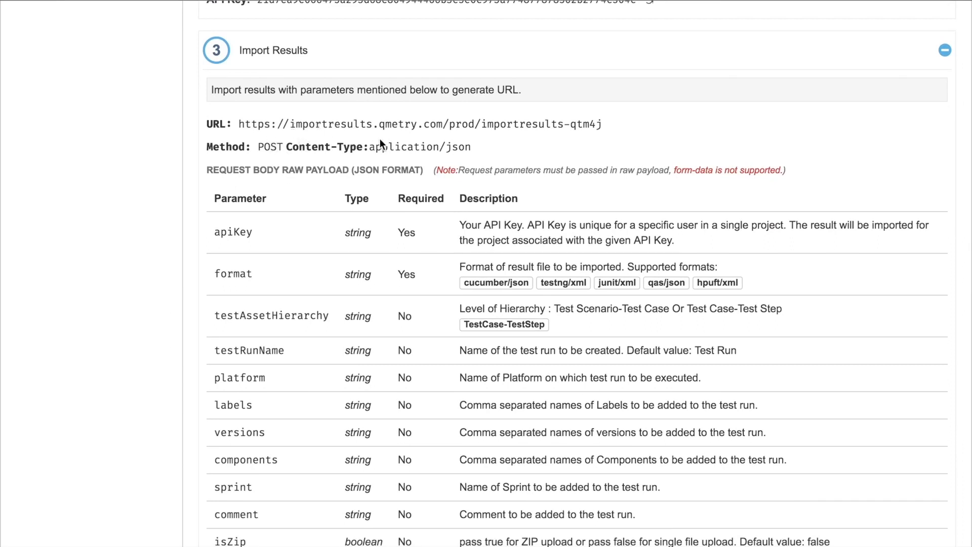
mouse_move(207, 242)
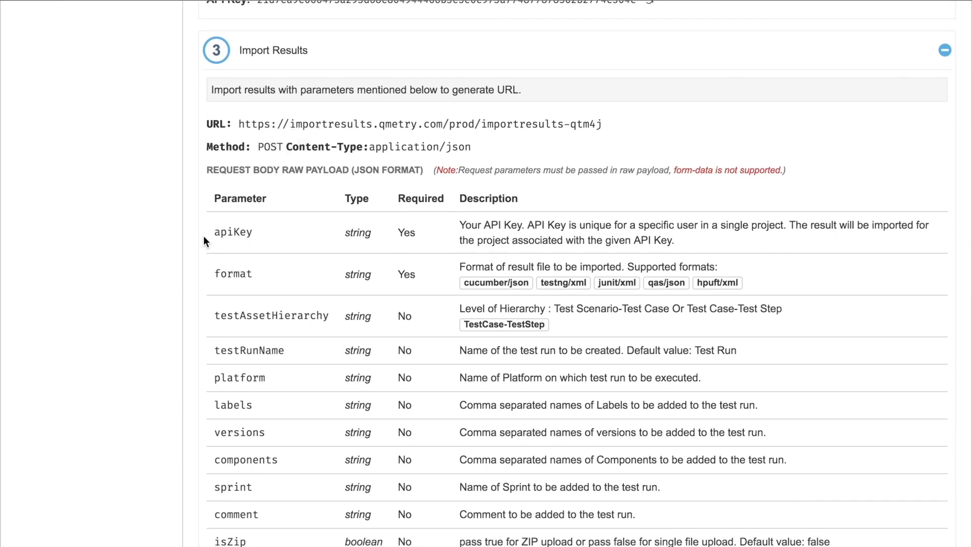
scroll("down", 3)
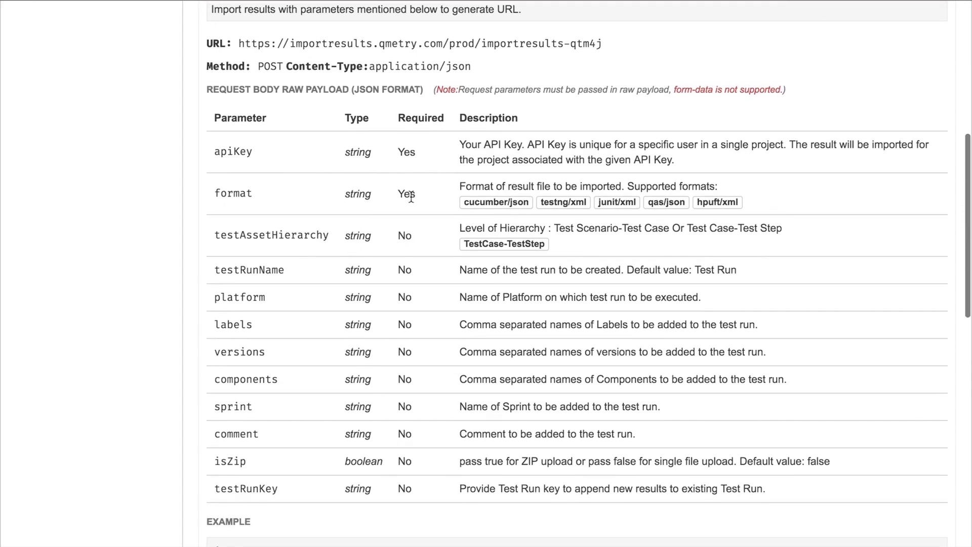
scroll("down", 3)
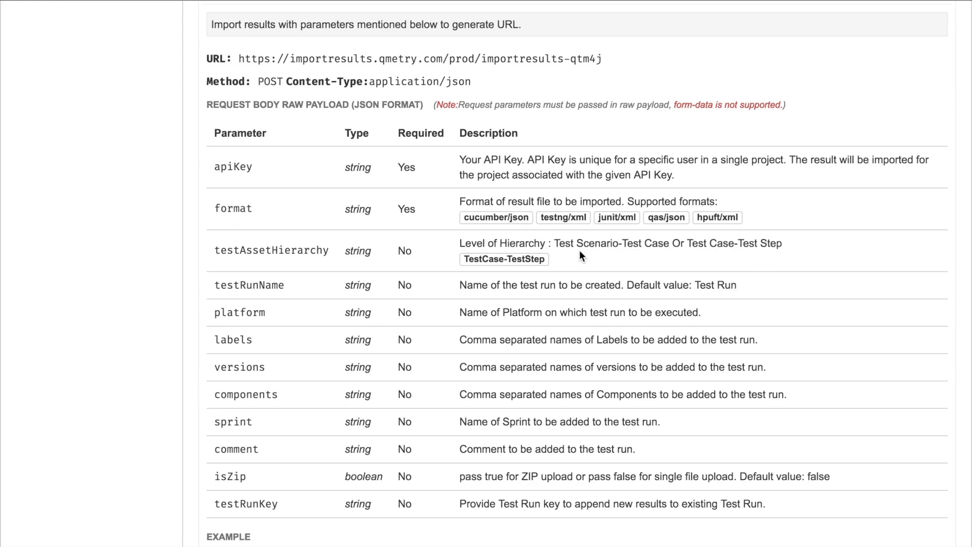
mouse_move(769, 237)
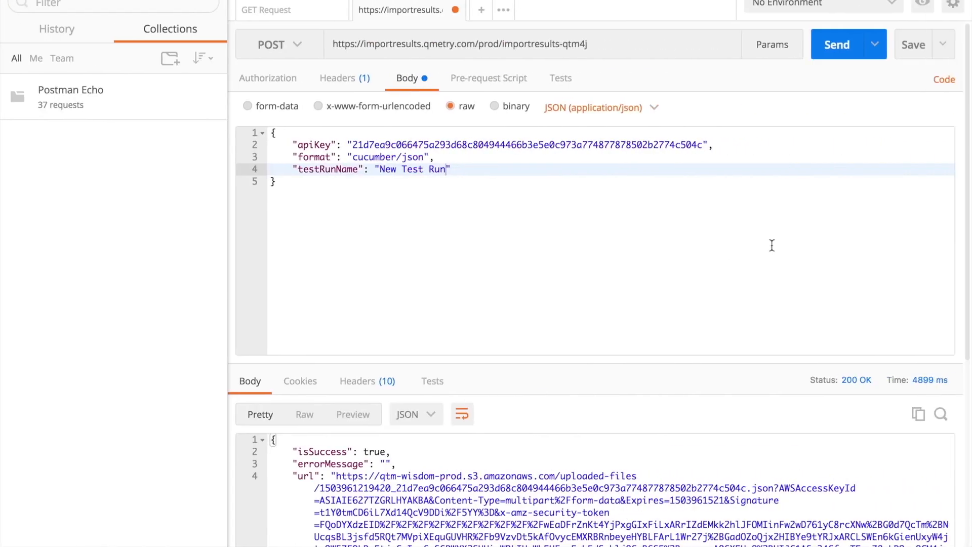
mouse_move(383, 236)
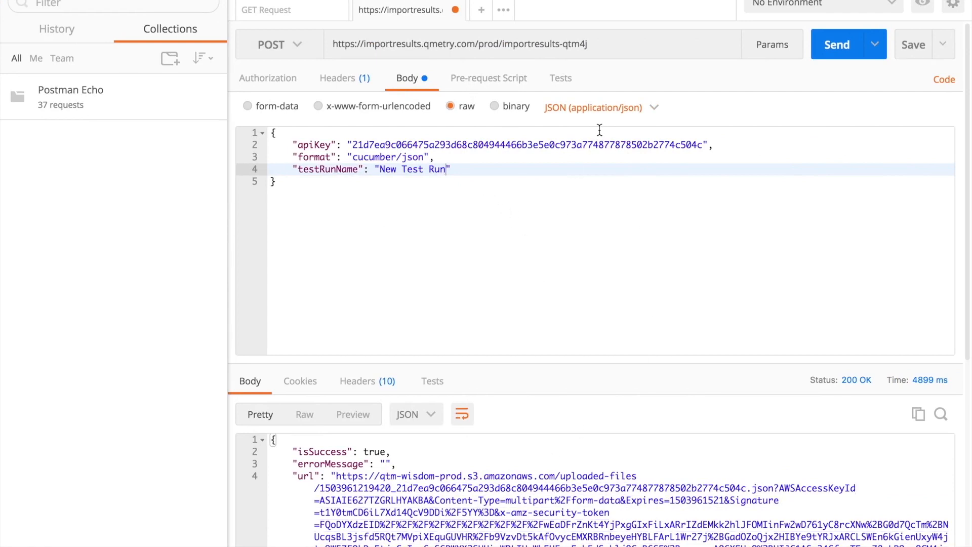
mouse_move(423, 205)
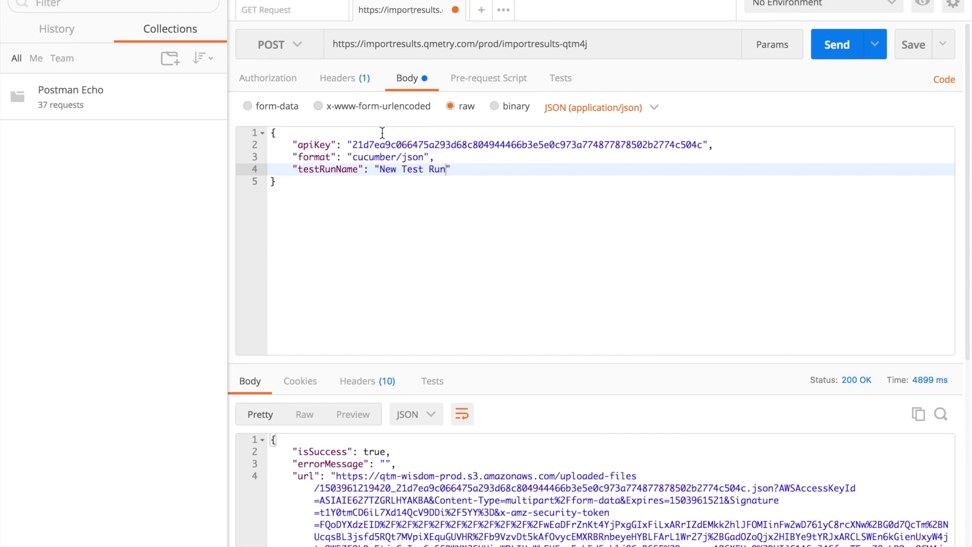
mouse_move(375, 163)
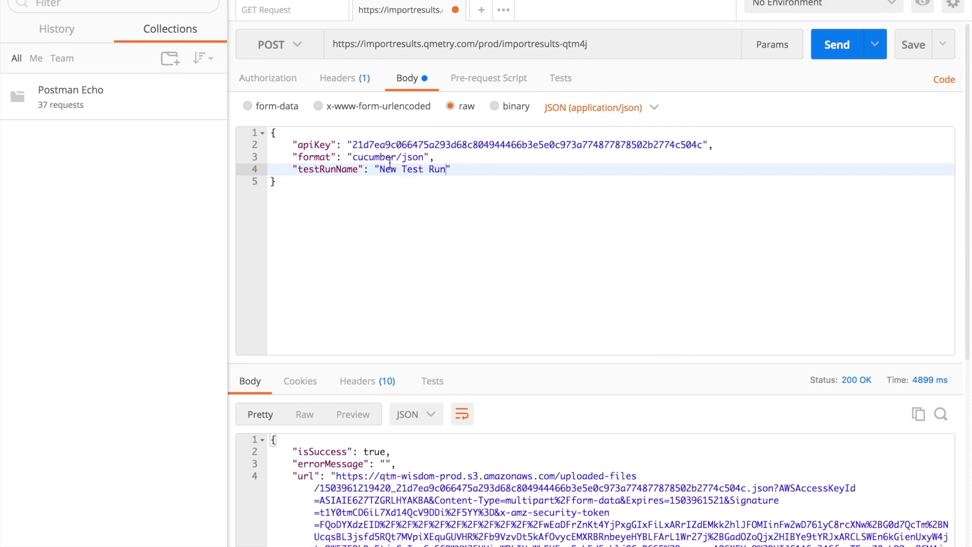
mouse_move(341, 180)
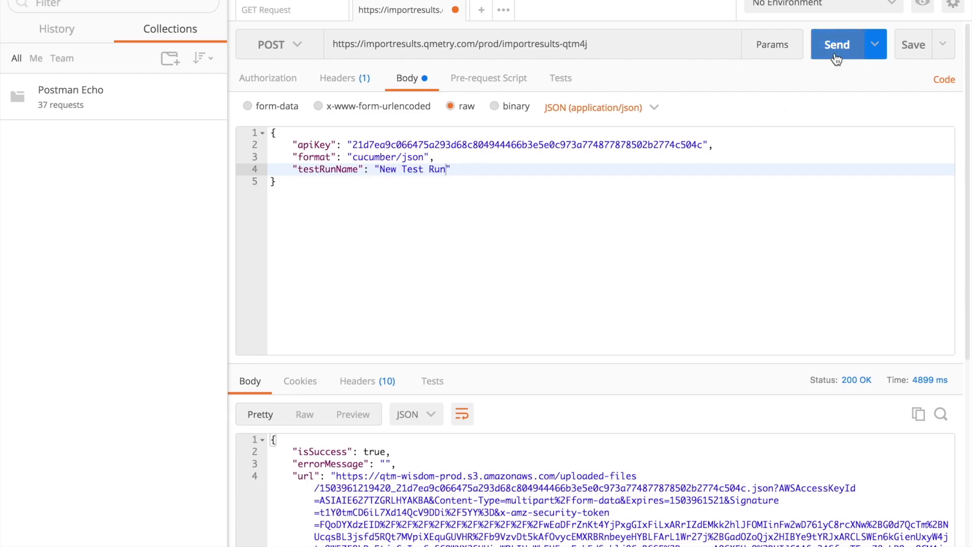
Send the POST import request with apiKey, cucumber/json format and New Test Run, getting 200 OK.
left_click(837, 44)
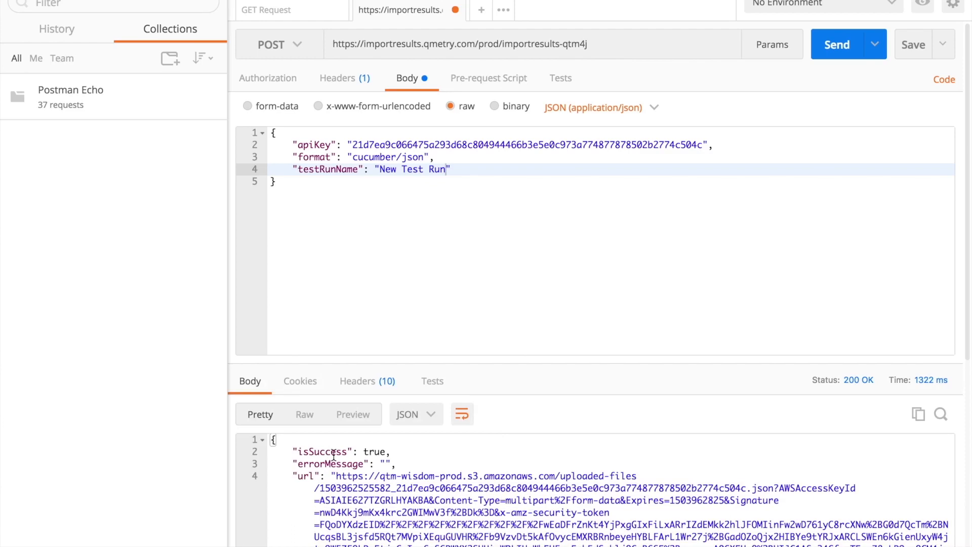
Scroll the Postman response to the one-time upload URL and trackingId for the curl PUT.
scroll("down", 3)
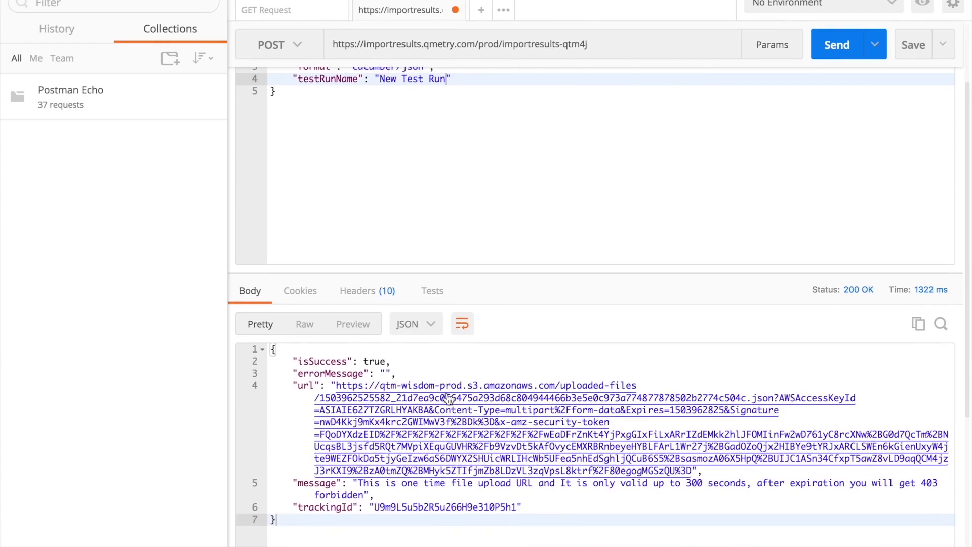
mouse_move(447, 400)
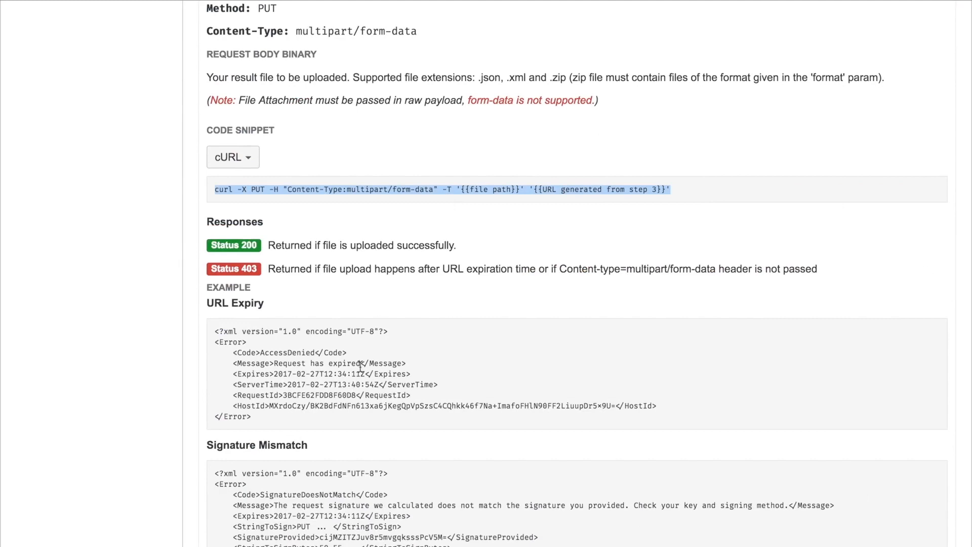
From step 5 'See Progress', go to the status page of uploaded result files.
scroll("down", 3)
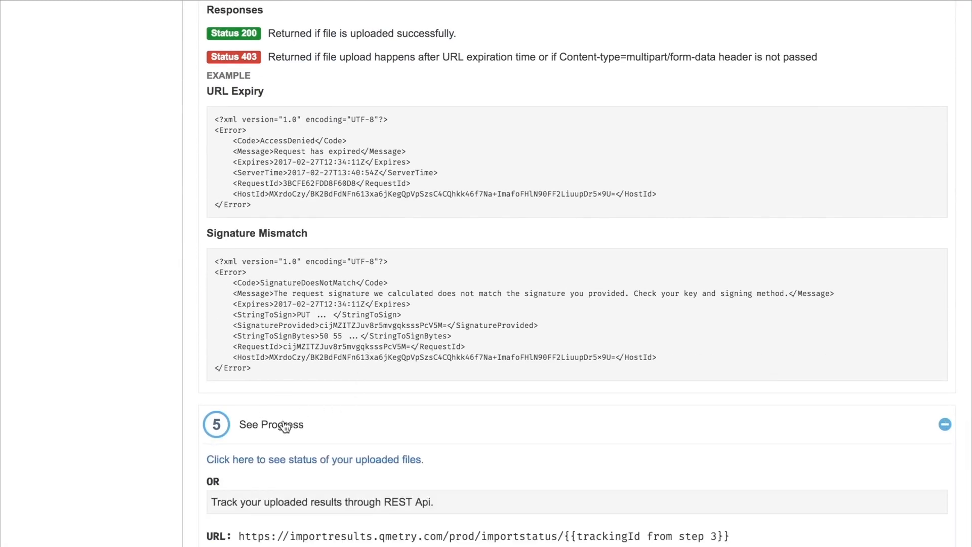
scroll("down", 3)
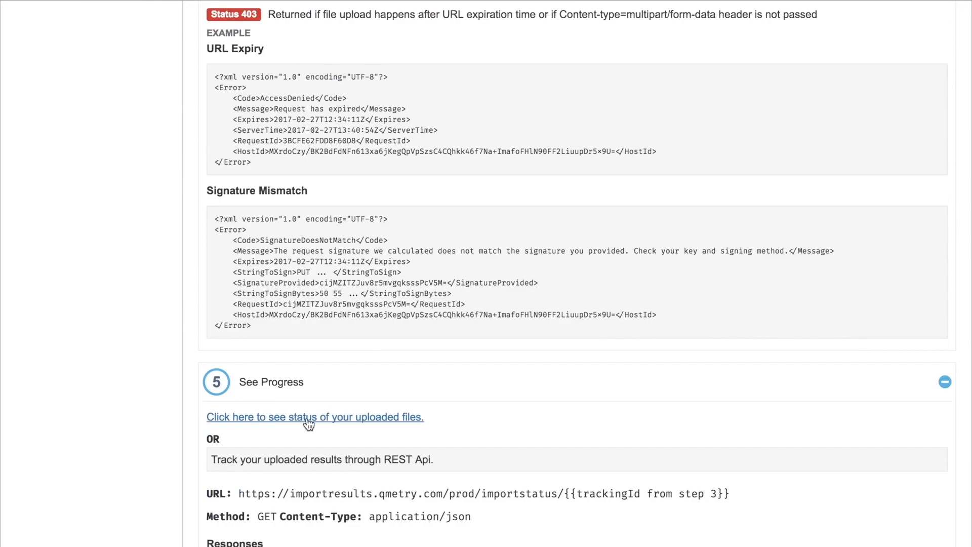
left_click(314, 416)
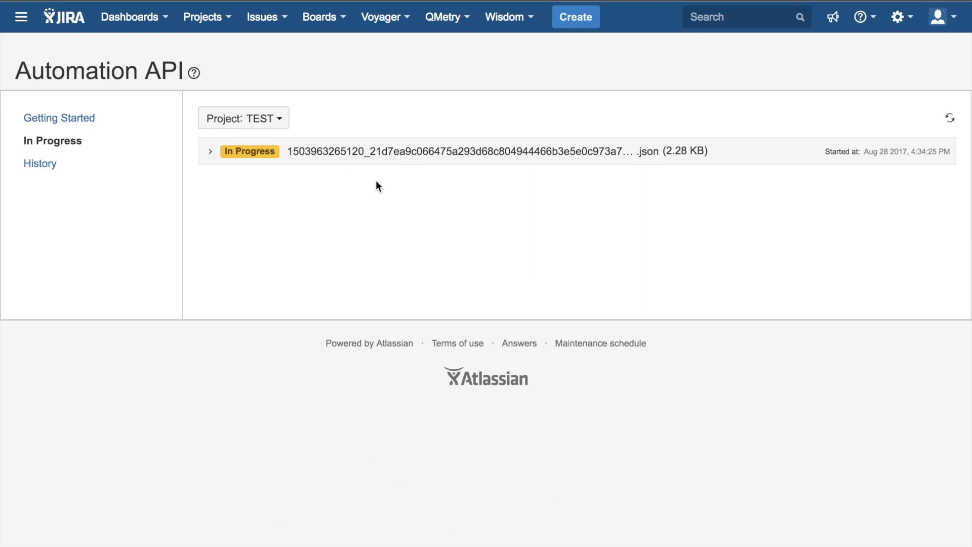
mouse_move(361, 160)
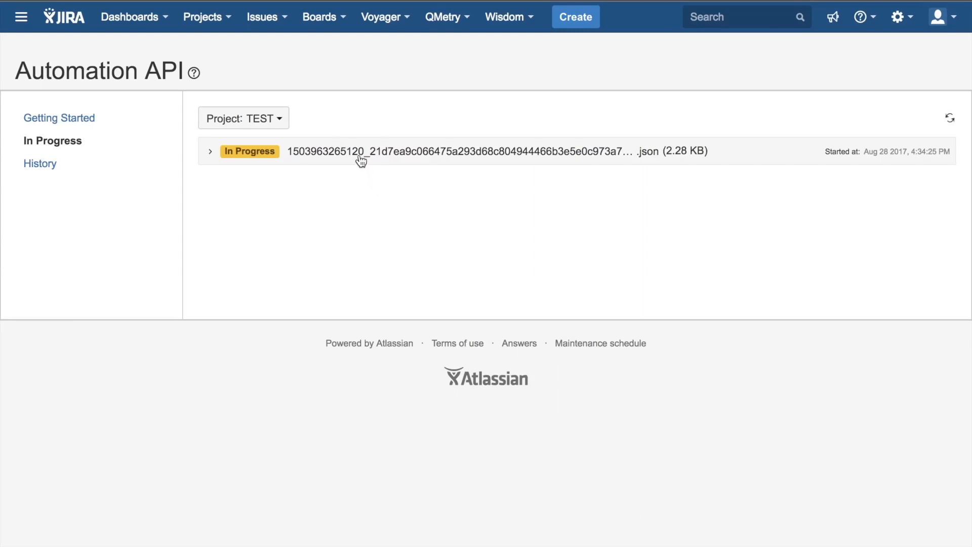
Expand the uploaded .json entry to show cucumber/json format, New Test Run and Validating stage.
left_click(210, 151)
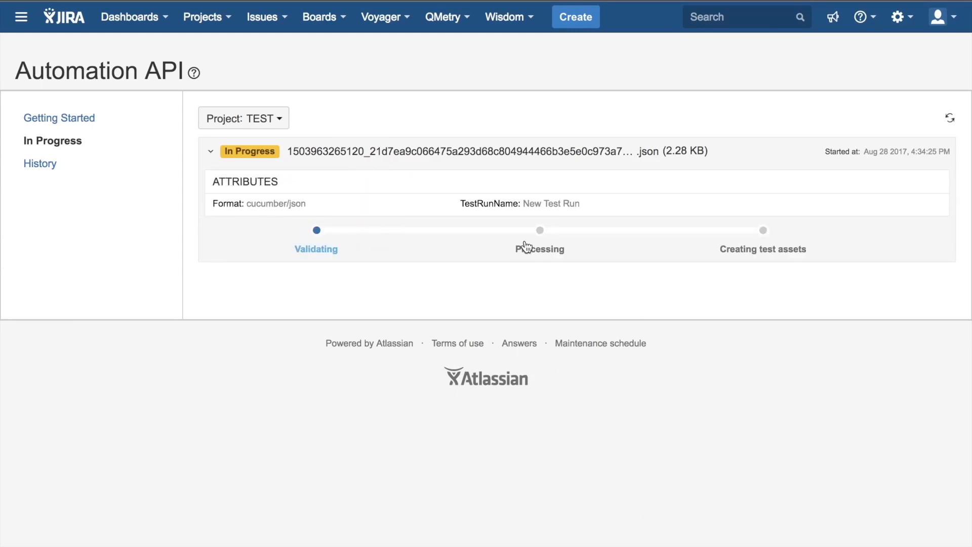
mouse_move(364, 270)
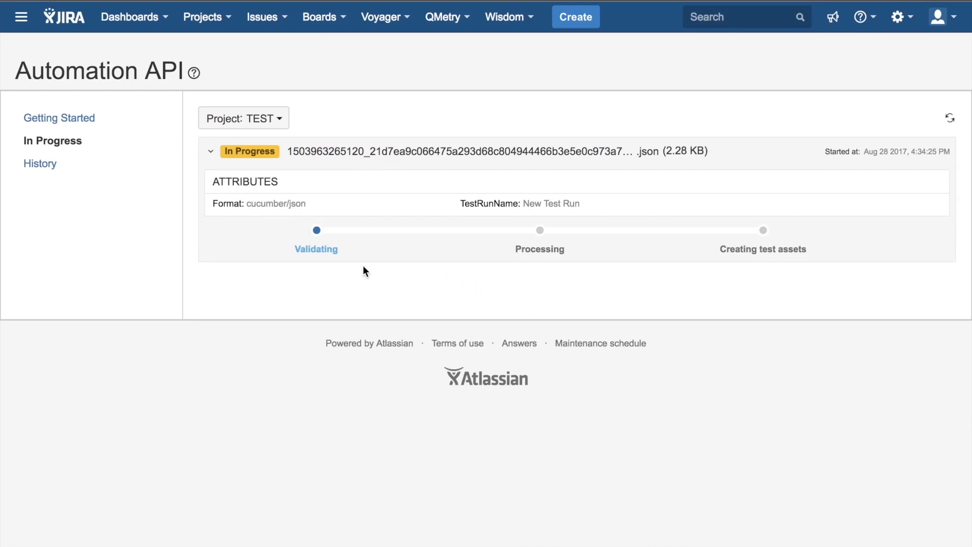
mouse_move(787, 274)
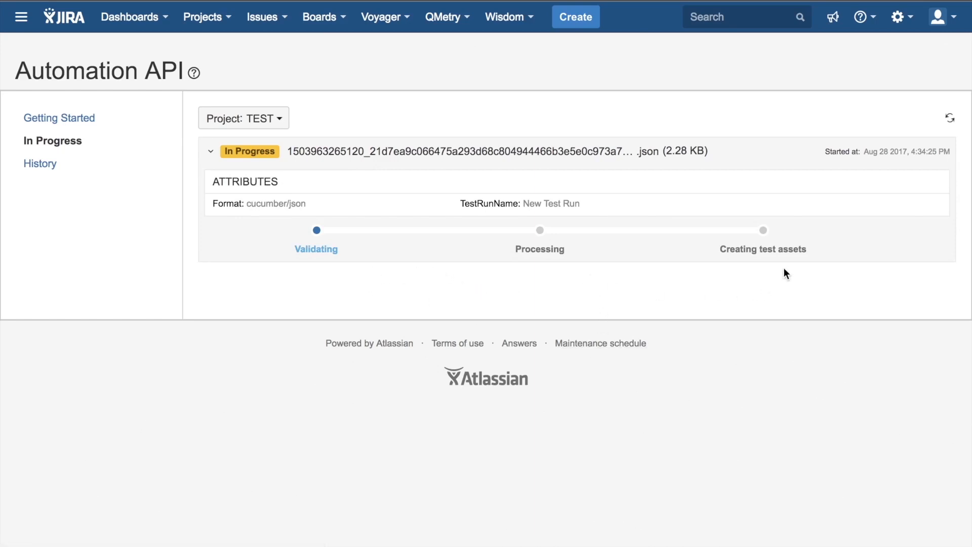
mouse_move(664, 309)
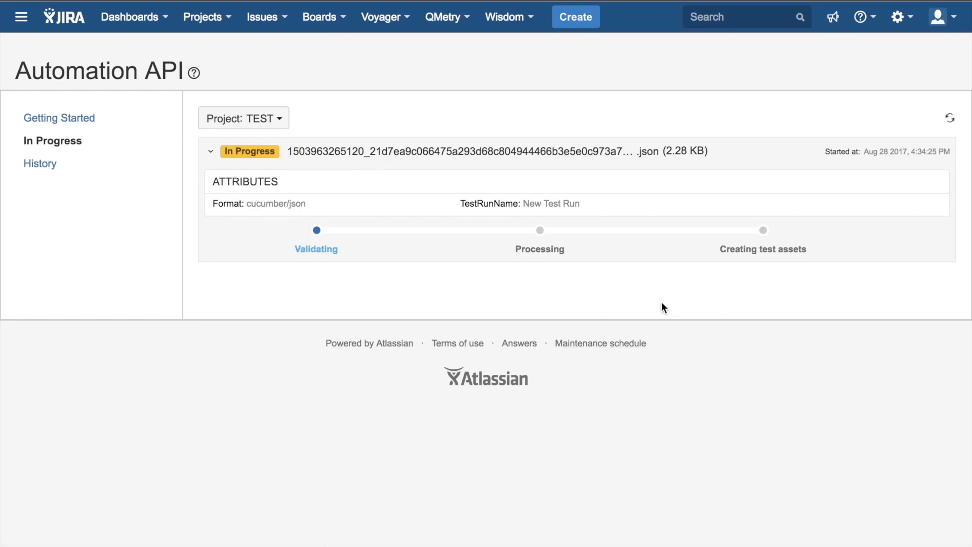
mouse_move(950, 117)
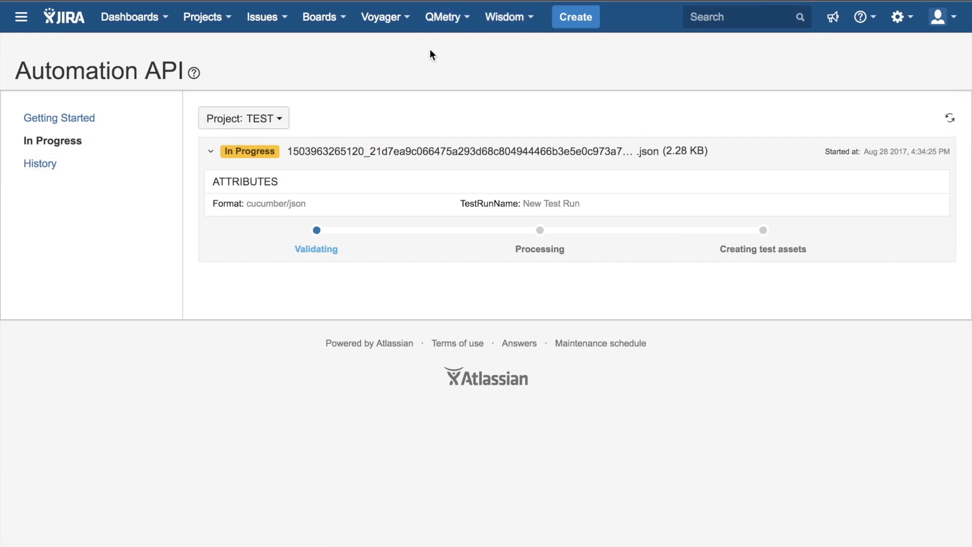
mouse_move(391, 67)
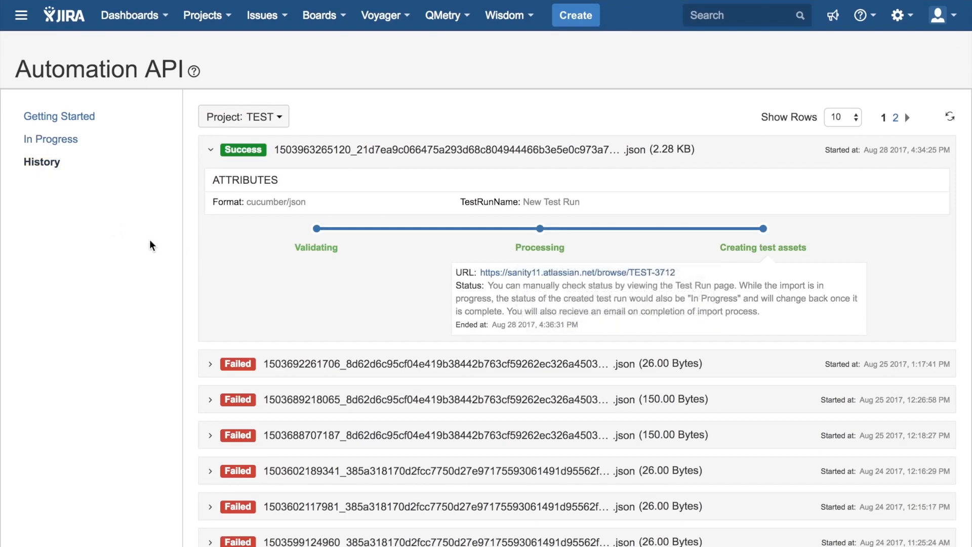
mouse_move(333, 159)
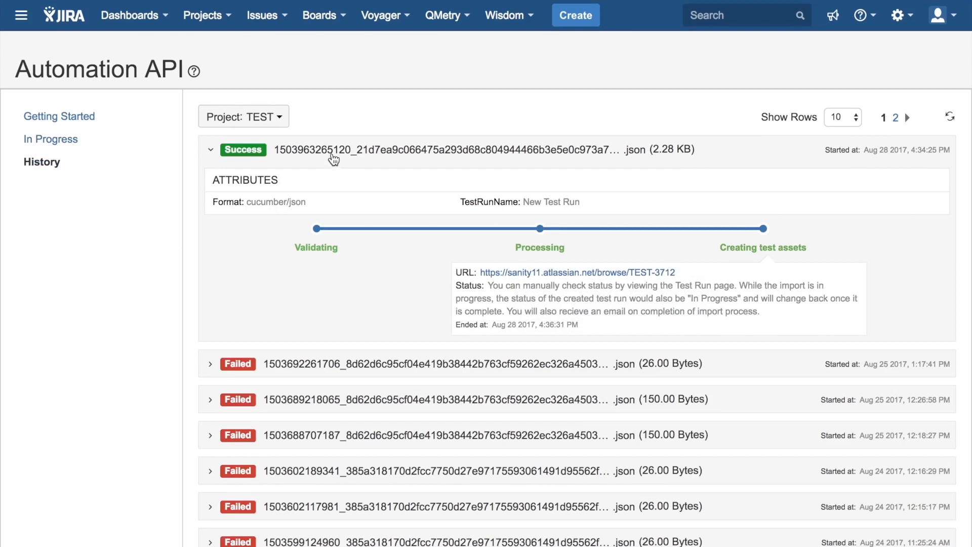
mouse_move(261, 359)
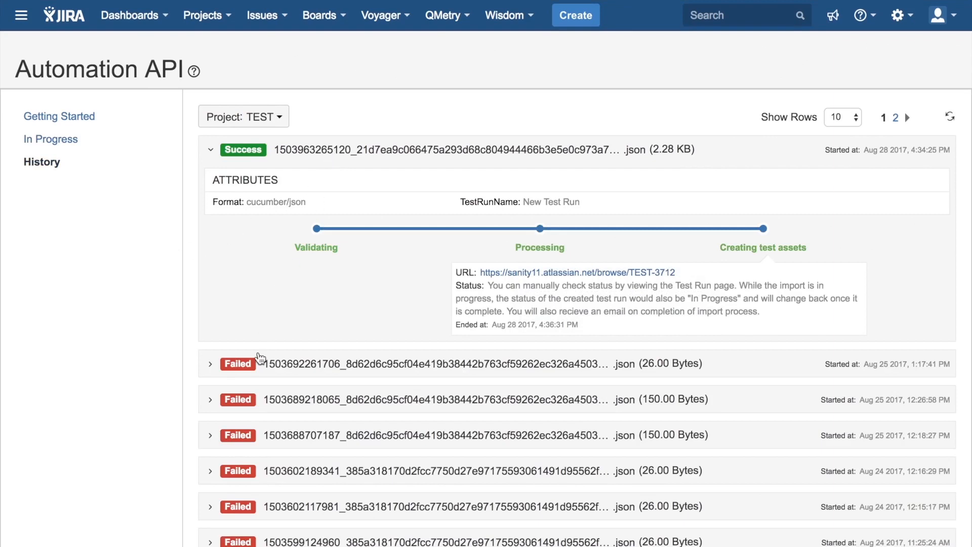
mouse_move(307, 328)
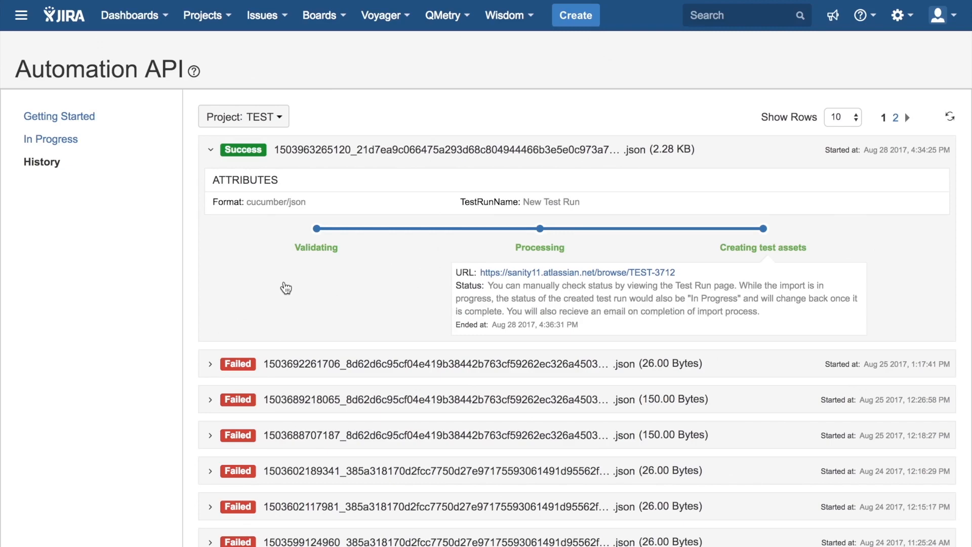
mouse_move(384, 174)
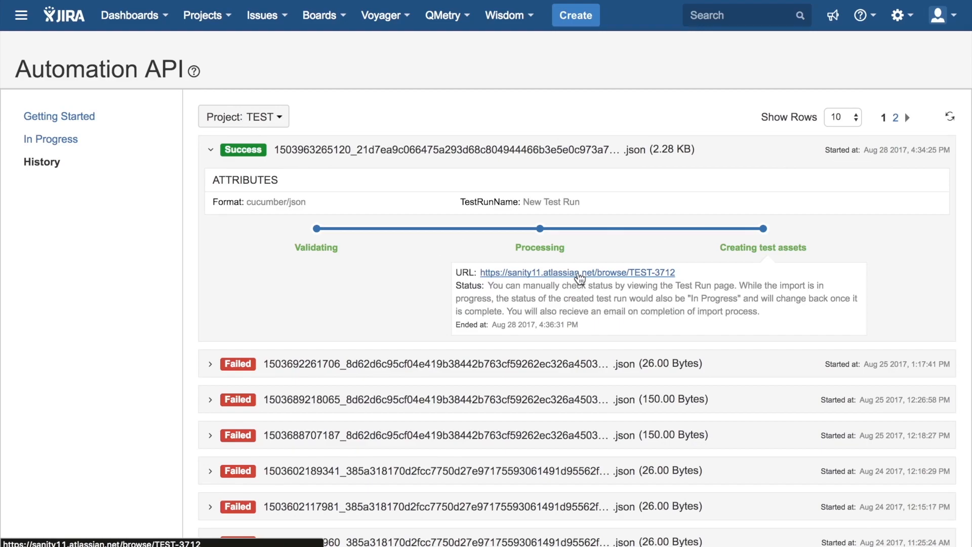
Follow the TEST-3712 browse URL to the New Test Run created by the import.
left_click(576, 273)
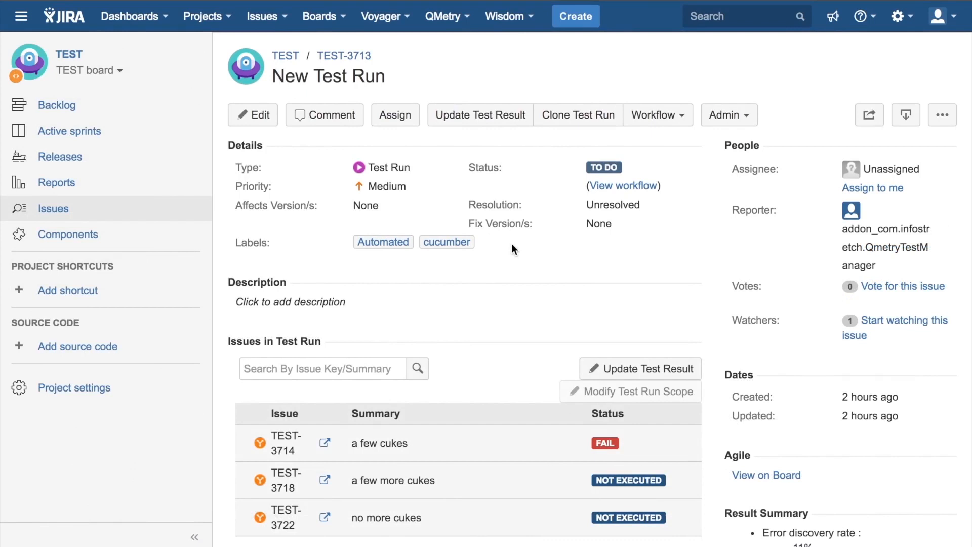
Review the New Test Run's result summary and download its automation summary.txt attachment.
scroll("down", 3)
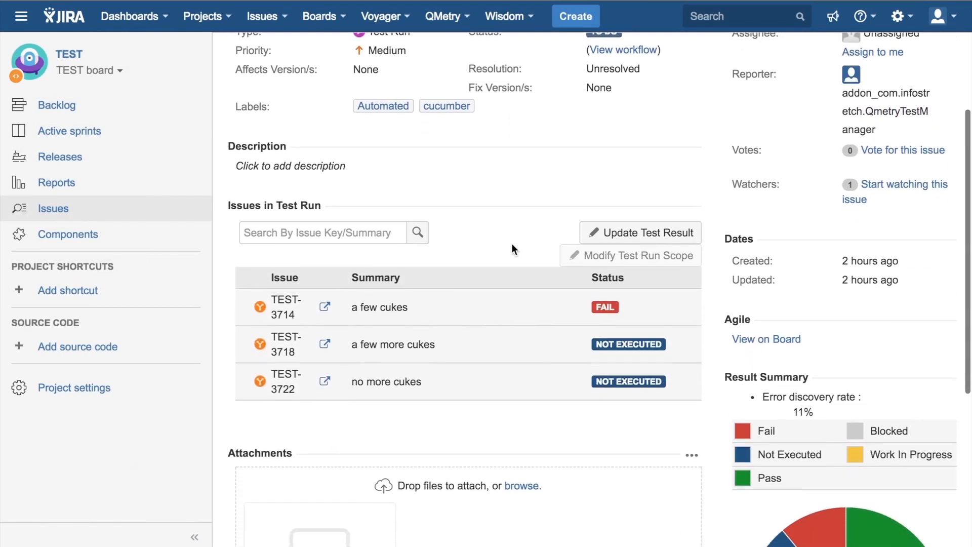
scroll("down", 3)
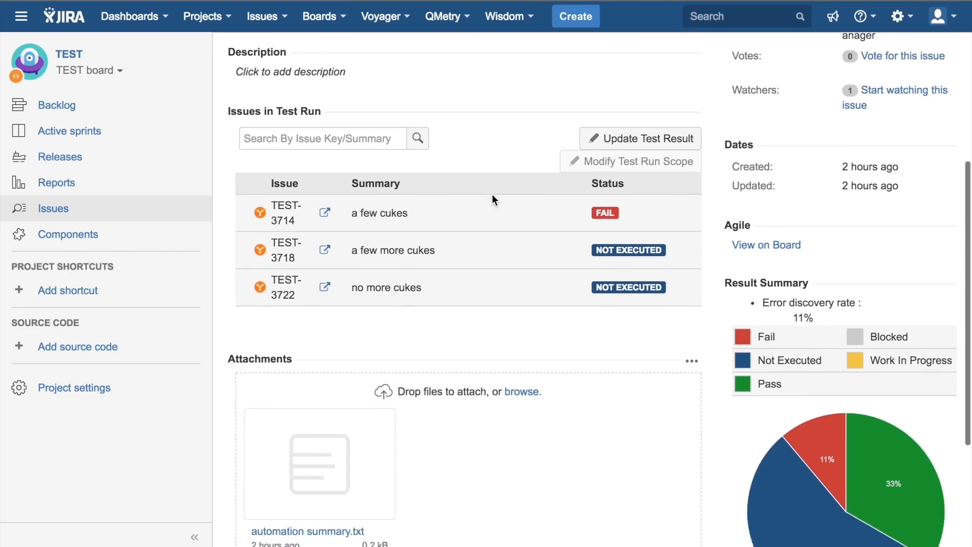
scroll("down", 3)
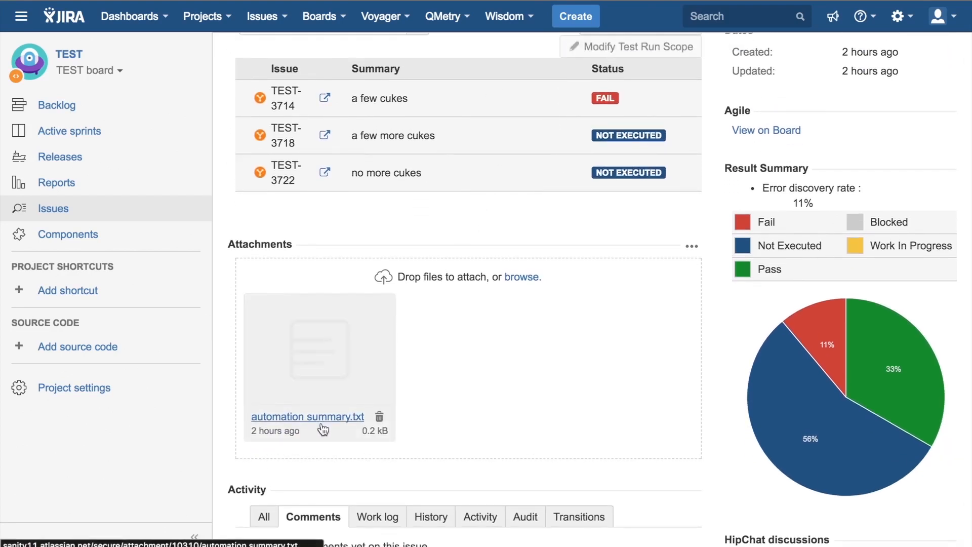
left_click(307, 416)
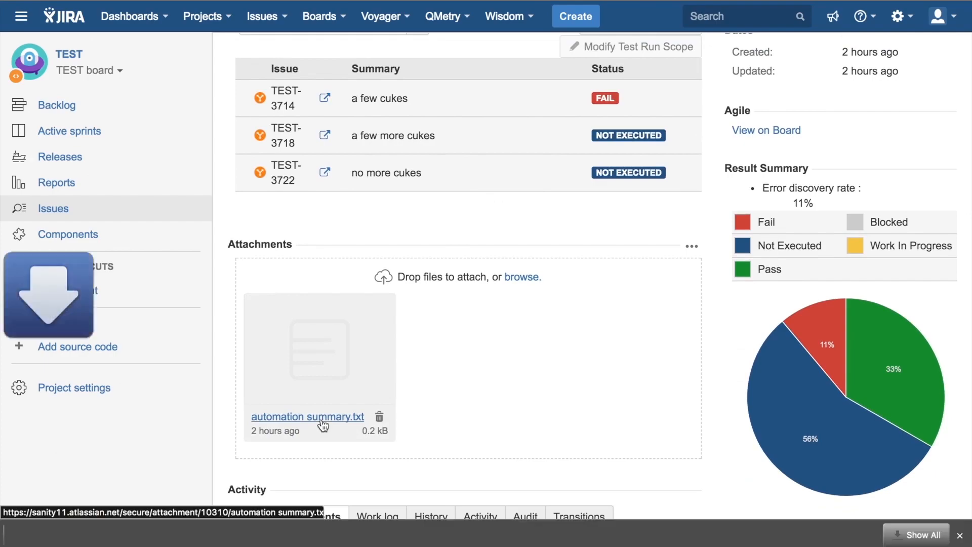
View automation summary.txt in TextEdit, listing 3 new test scenarios and 9 new test cases.
left_click(307, 416)
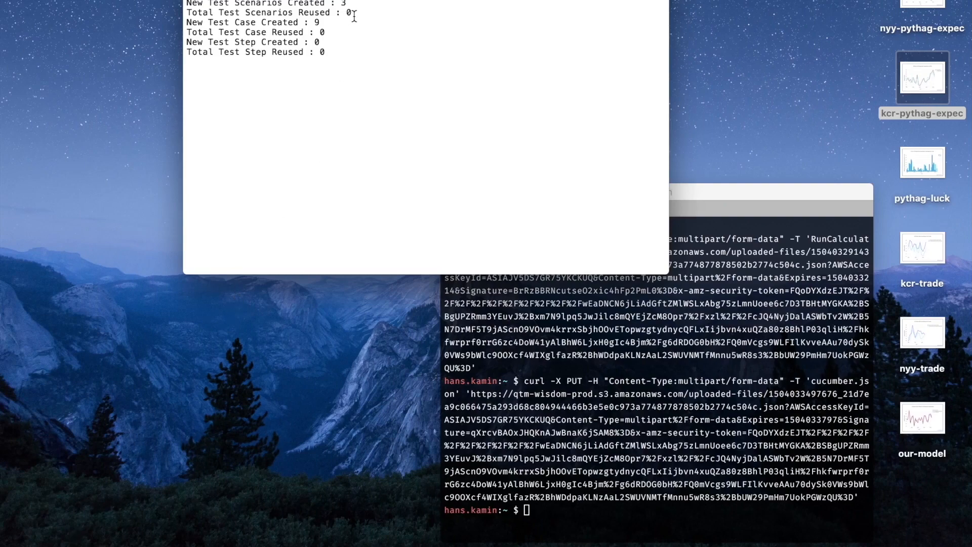
mouse_move(338, 27)
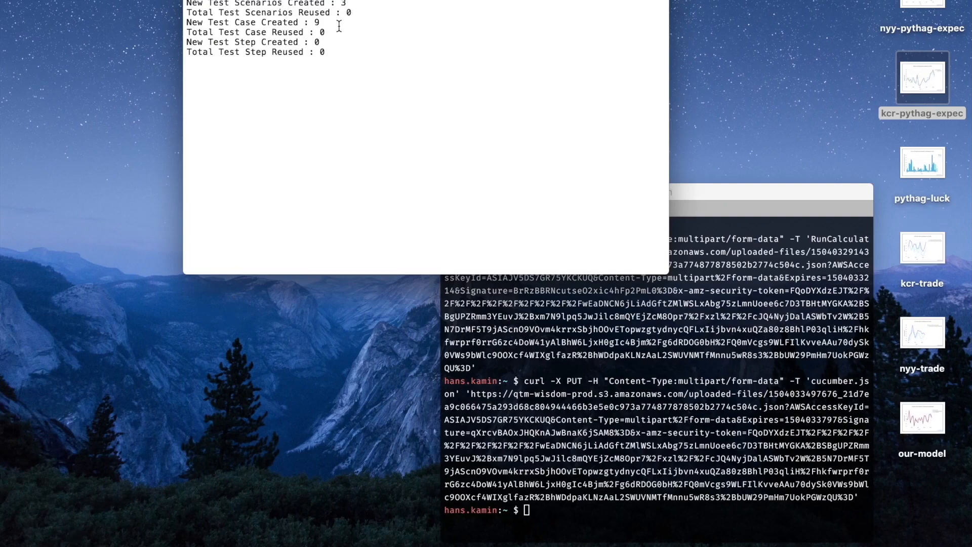